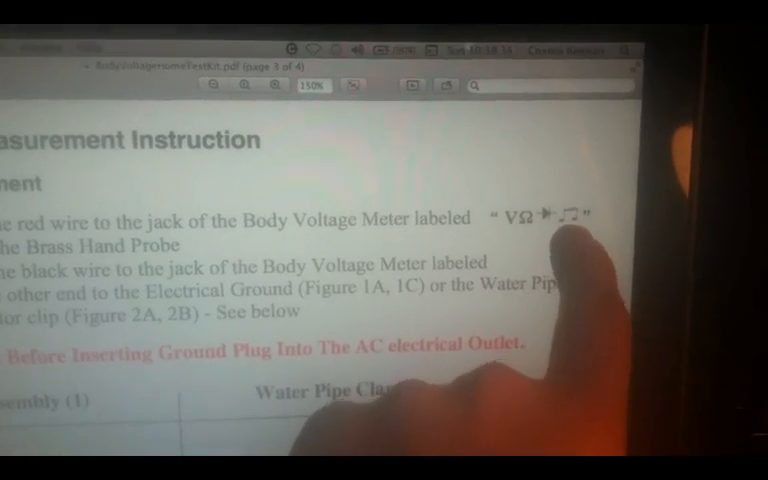
pyautogui.scroll(-3)
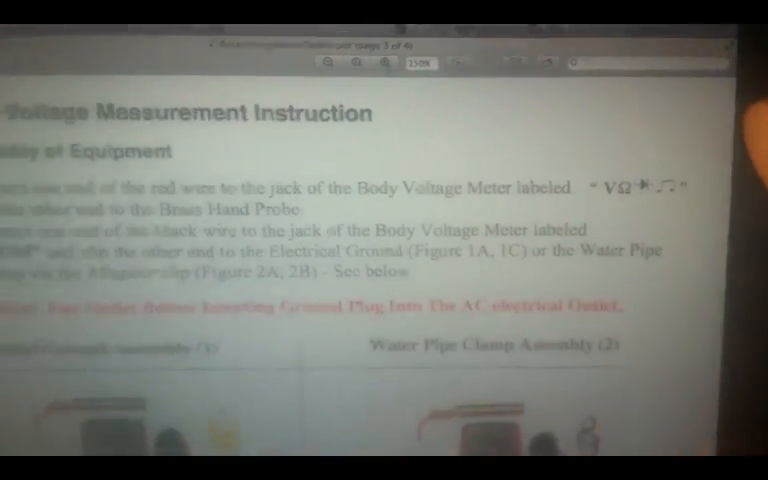